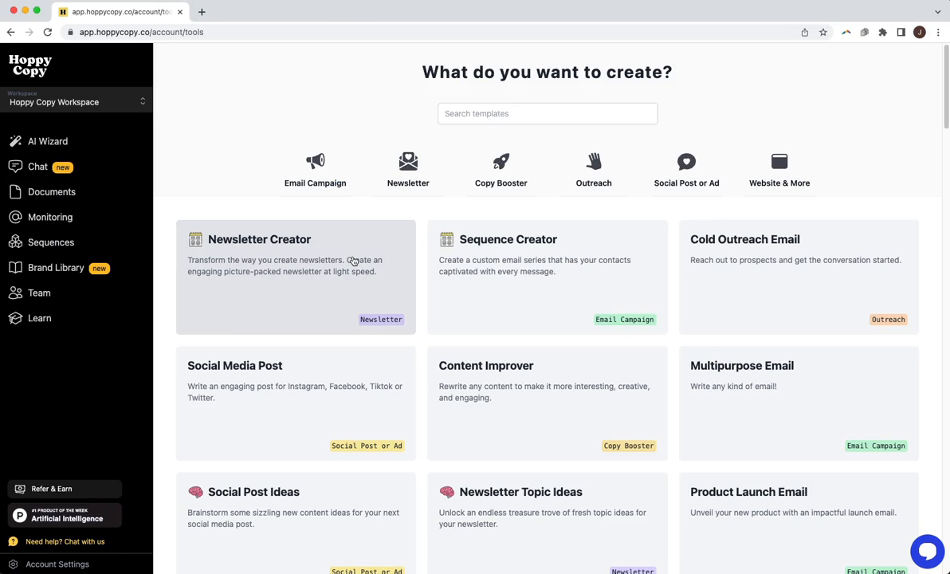
{"action": "mouse_move", "coordinate": [391, 298]}
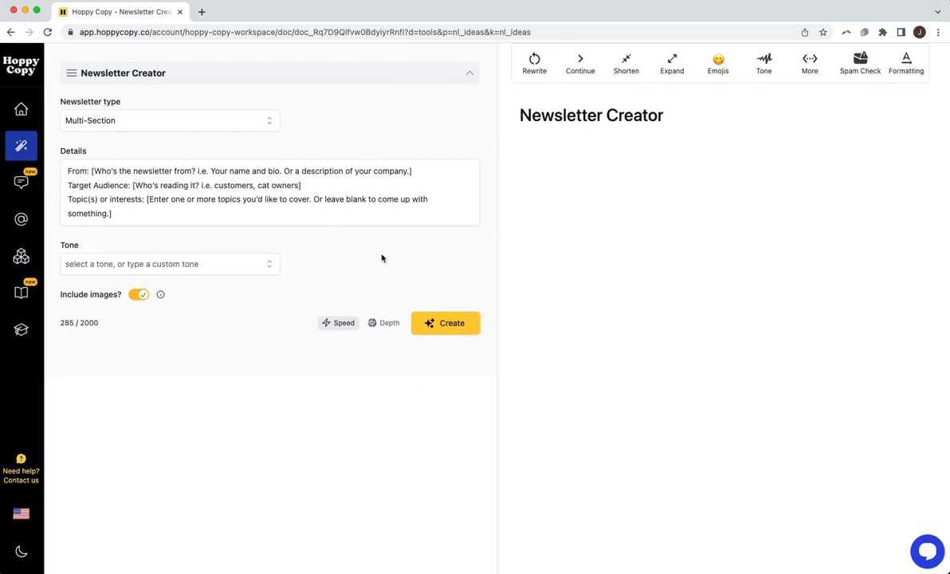
{"action": "mouse_move", "coordinate": [249, 178]}
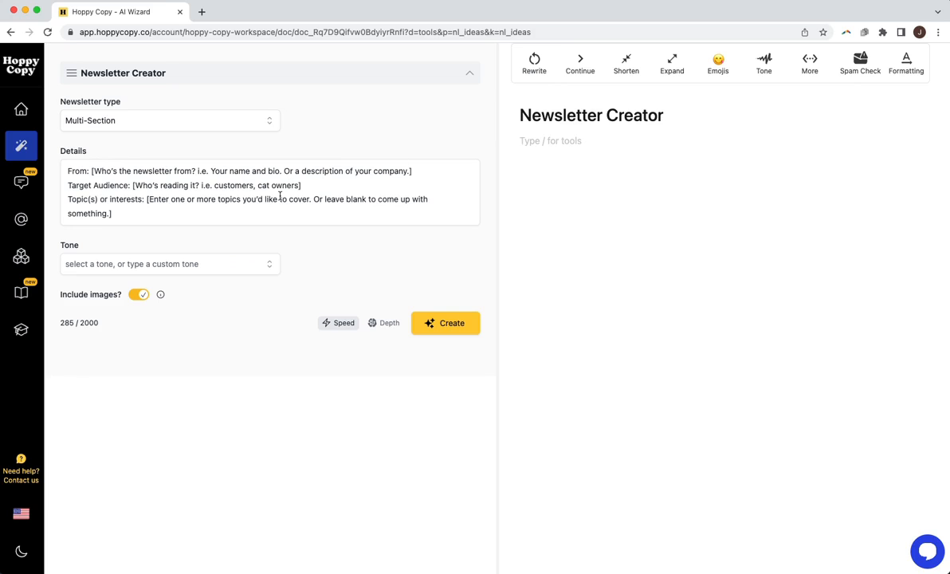
{"action": "left_click", "coordinate": [169, 120]}
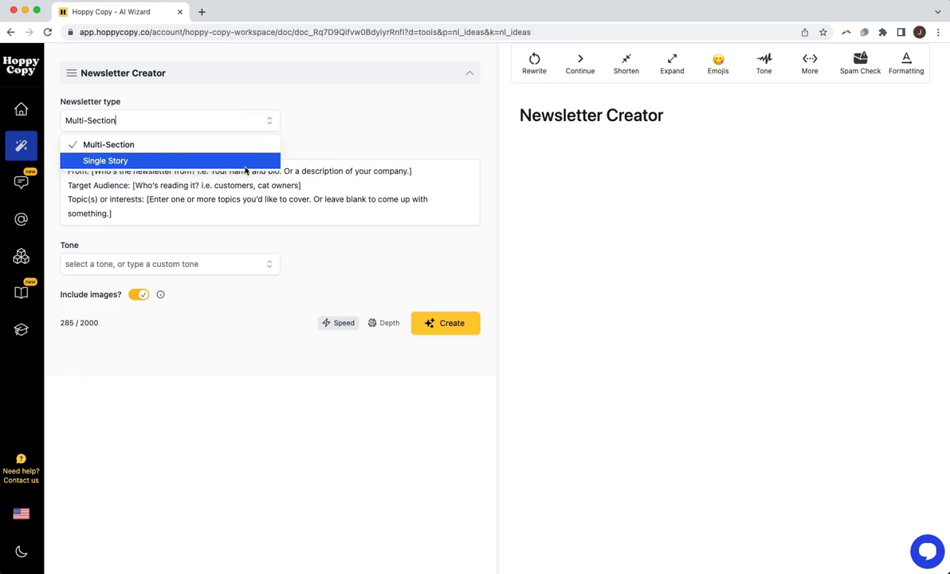
{"action": "left_click", "coordinate": [108, 145]}
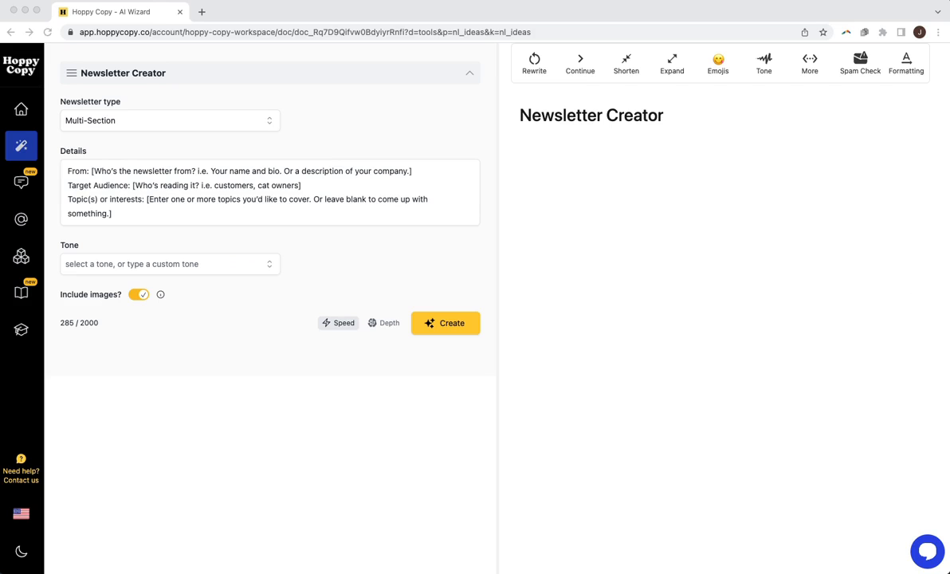
{"action": "left_click", "coordinate": [170, 121]}
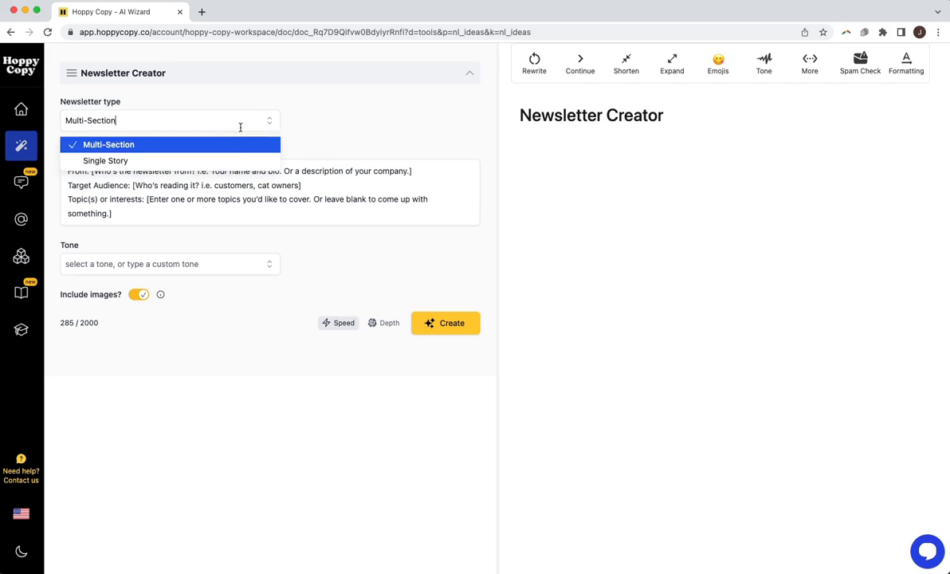
{"action": "mouse_move", "coordinate": [338, 164]}
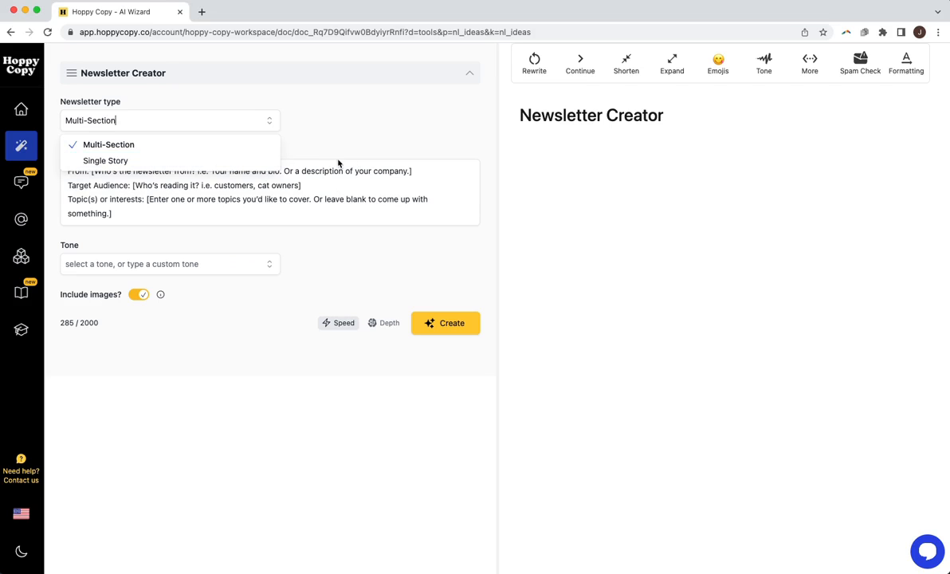
{"action": "left_click", "coordinate": [106, 160]}
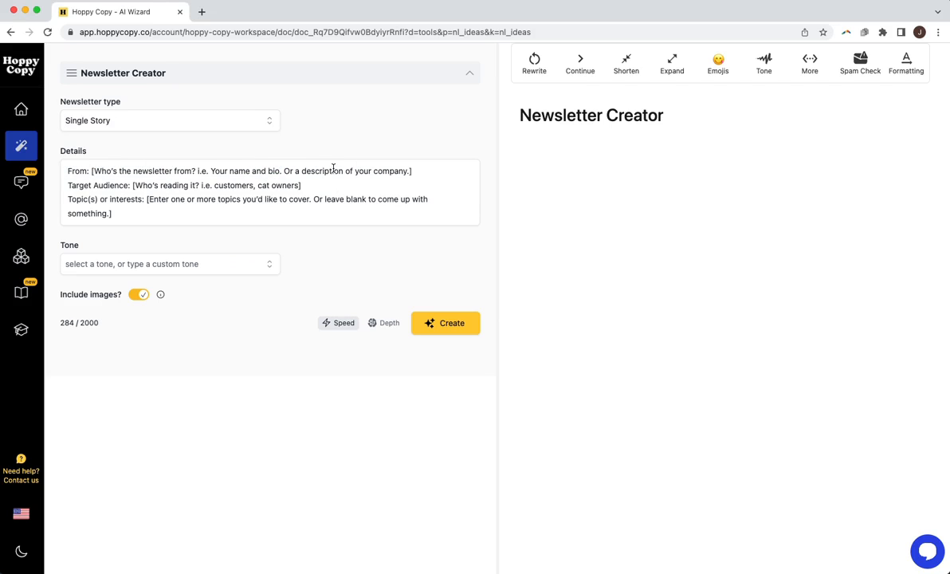
{"action": "mouse_move", "coordinate": [226, 133]}
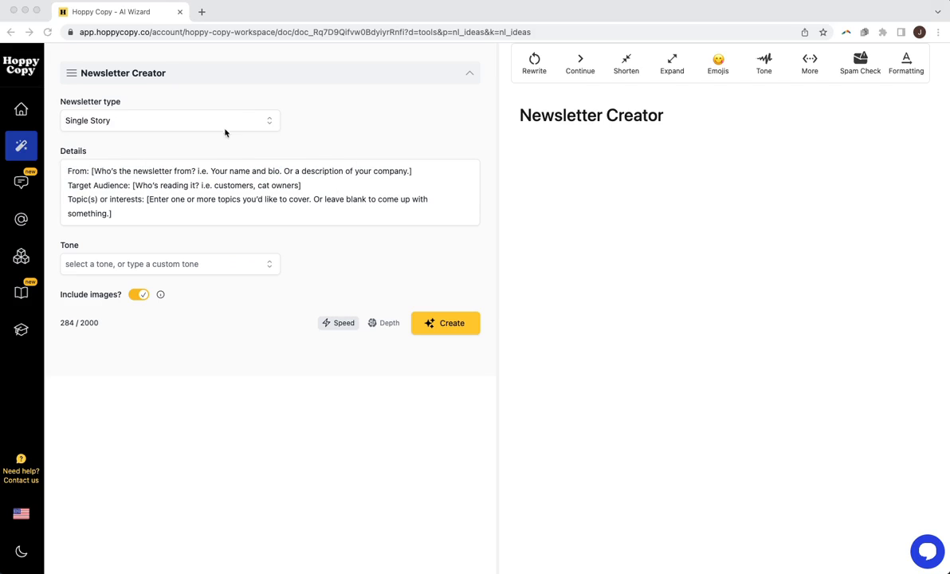
{"action": "left_click", "coordinate": [170, 121]}
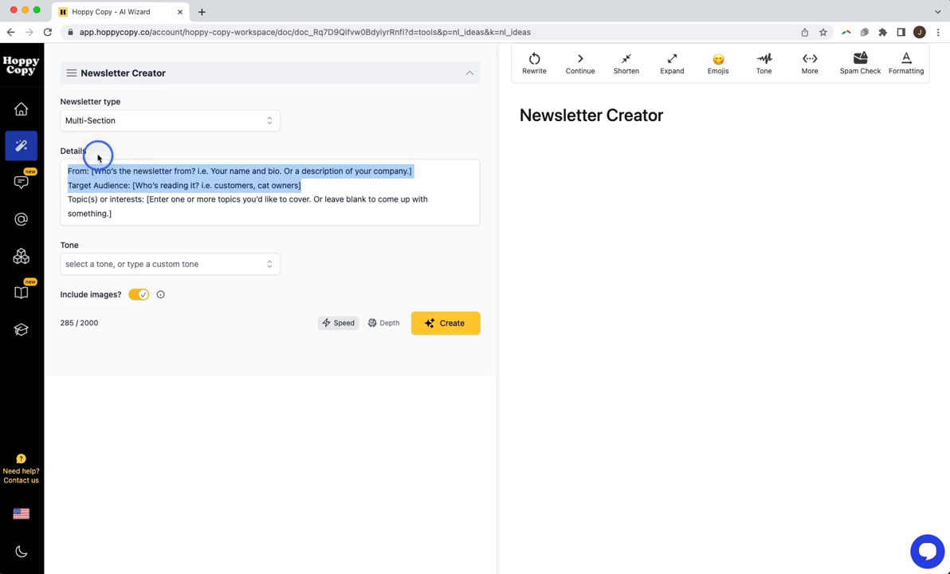
Describe a Great Coffee Company newsletter, choose the Josh @ Hoppy Copy tone, and generate sections
{"action": "type", "text": "Great Coffee Company"}
{"action": "type", "text": "Target Audience: coffee lovers who work from home"}
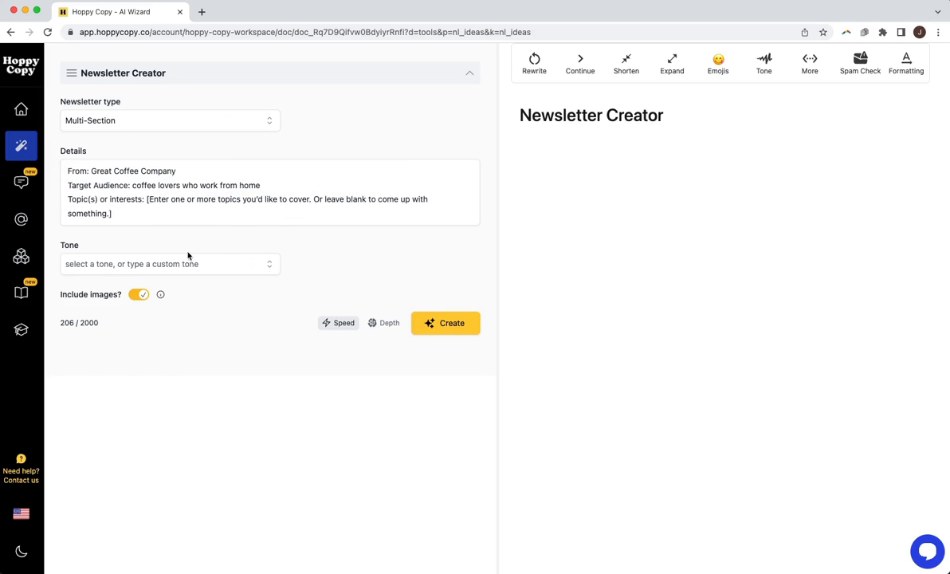
{"action": "left_click", "coordinate": [170, 264]}
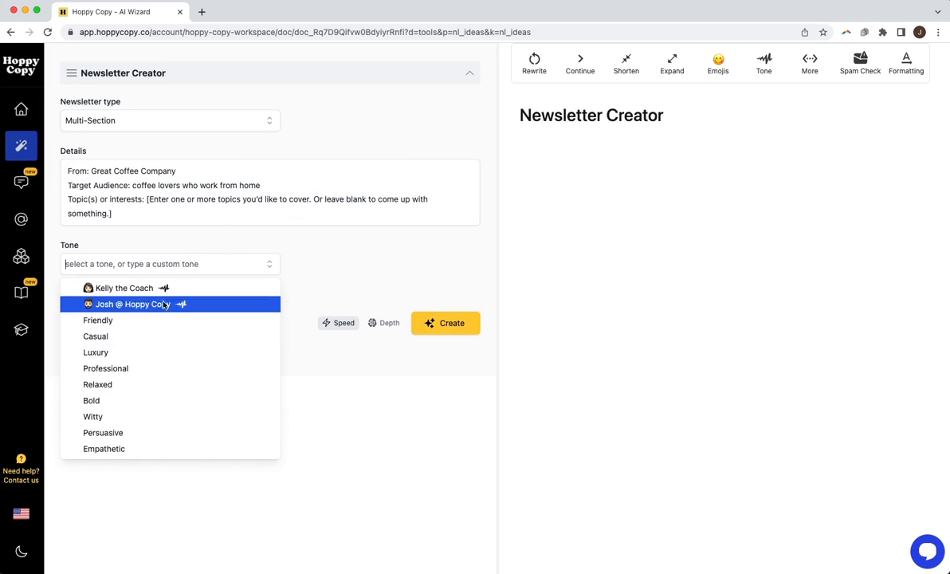
{"action": "left_click", "coordinate": [133, 304]}
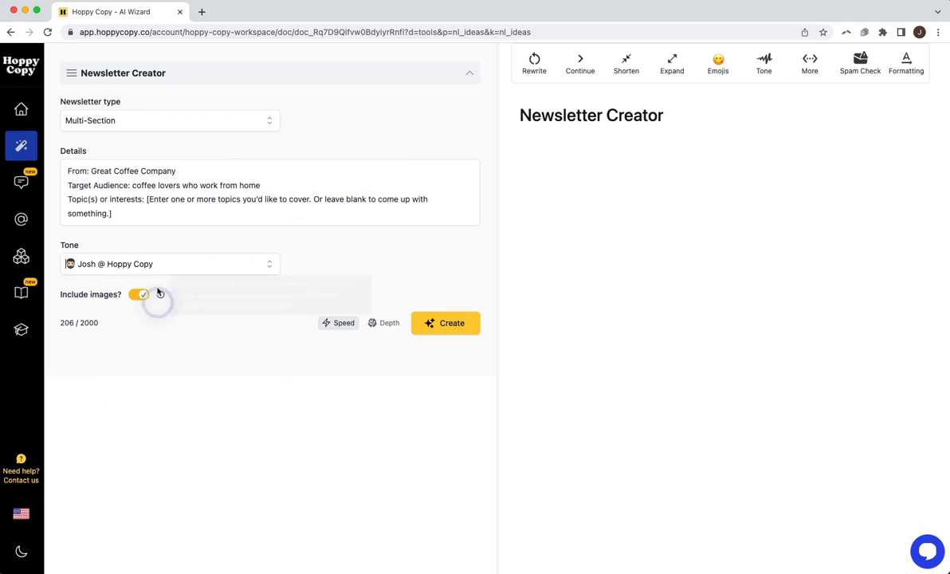
{"action": "mouse_move", "coordinate": [165, 232]}
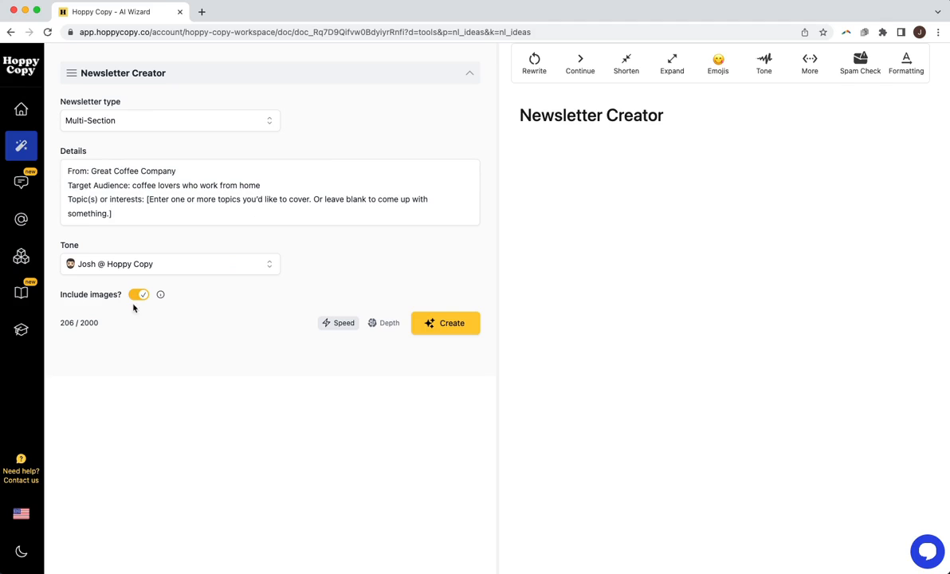
{"action": "mouse_move", "coordinate": [380, 368]}
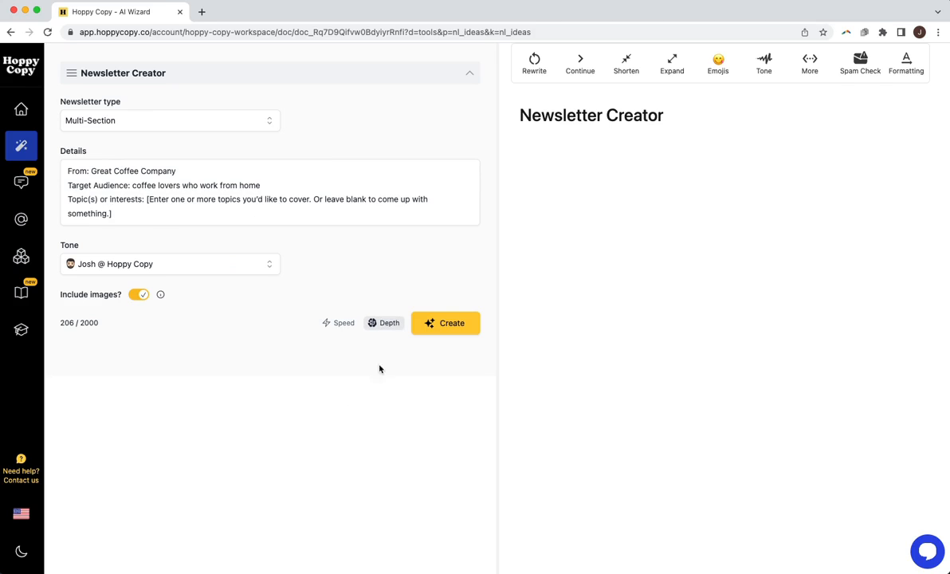
{"action": "mouse_move", "coordinate": [389, 353]}
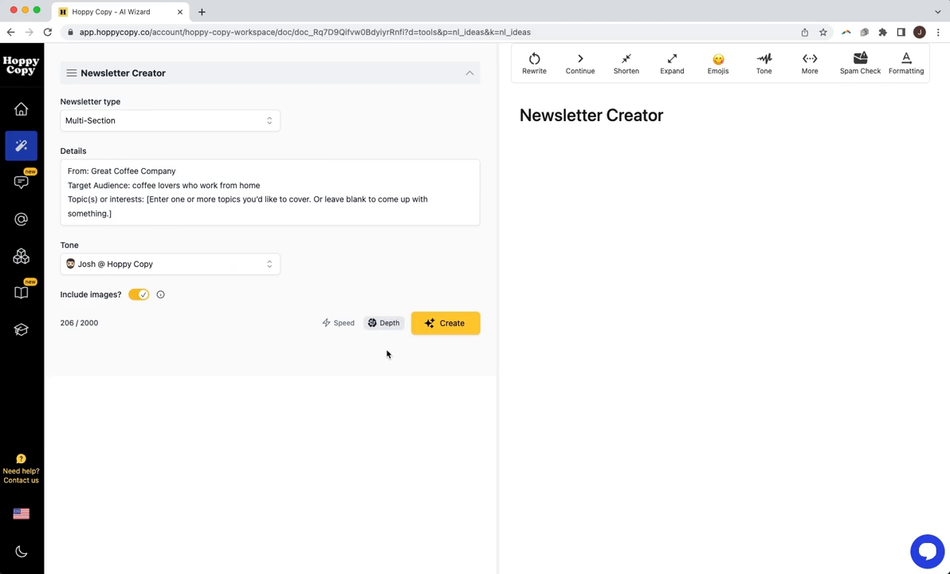
{"action": "left_click", "coordinate": [445, 323]}
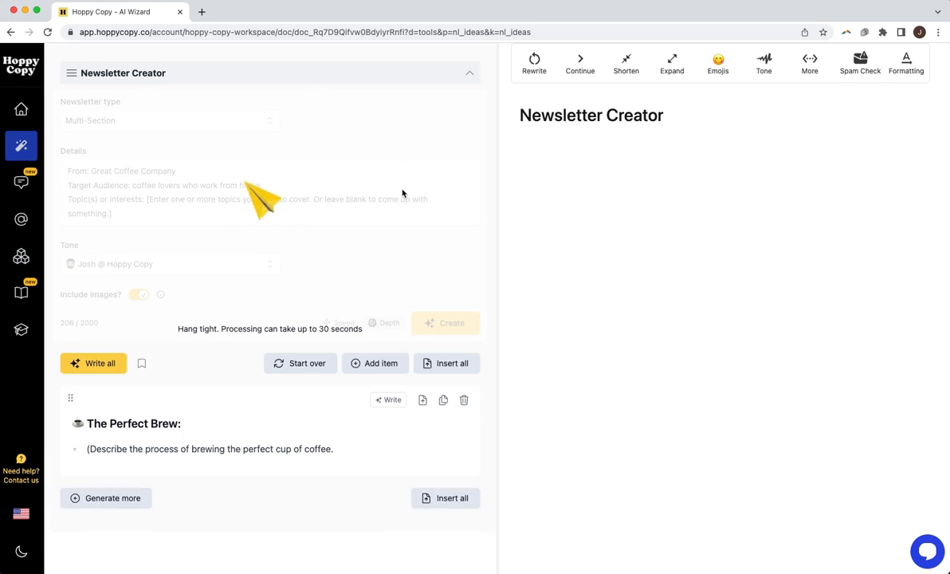
Review the generated seven-section outline, from The Perfect Brew through Deals of the Month
{"action": "scroll", "scroll_direction": "down", "scroll_amount": 3}
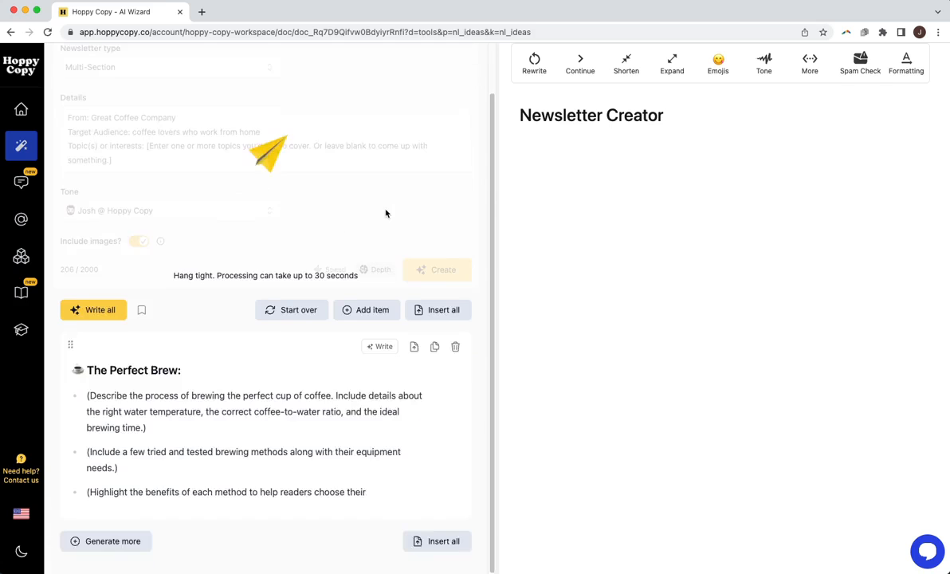
{"action": "scroll", "scroll_direction": "down", "scroll_amount": 3}
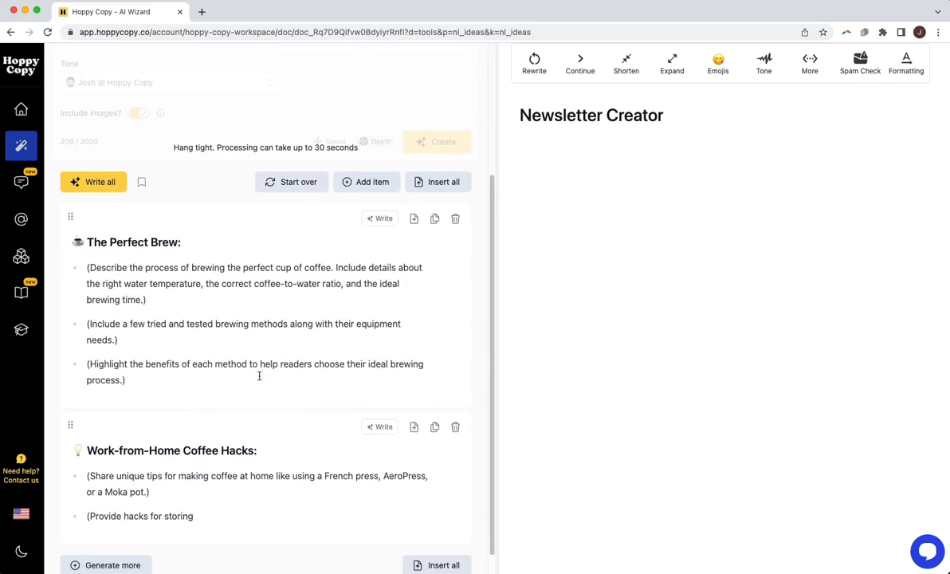
{"action": "scroll", "scroll_direction": "down", "scroll_amount": 3}
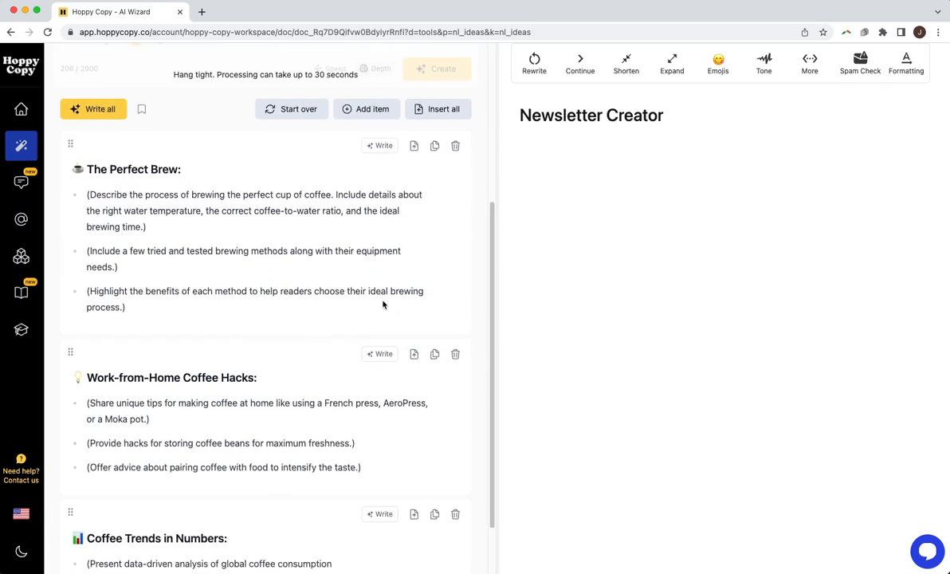
{"action": "scroll", "scroll_direction": "down", "scroll_amount": 3}
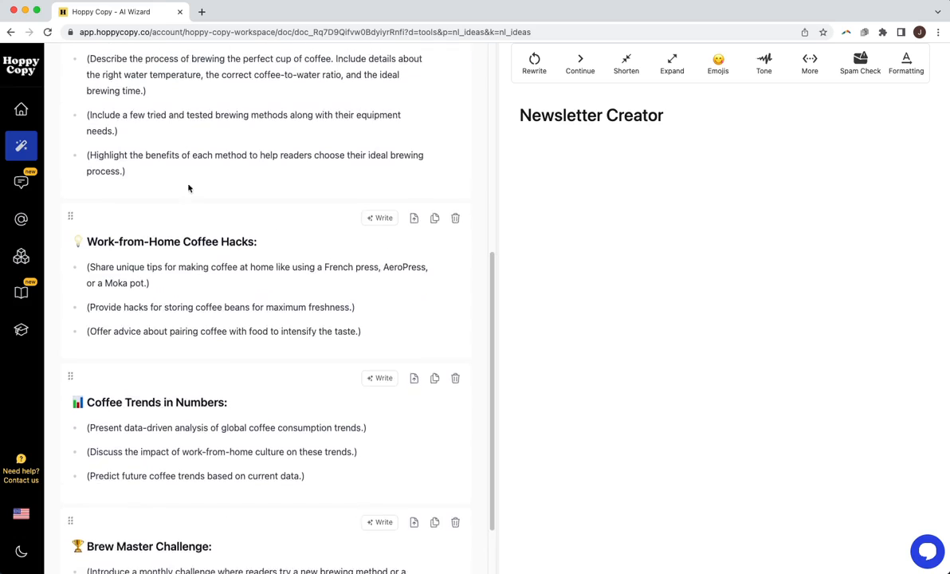
{"action": "scroll", "scroll_direction": "down", "scroll_amount": 3}
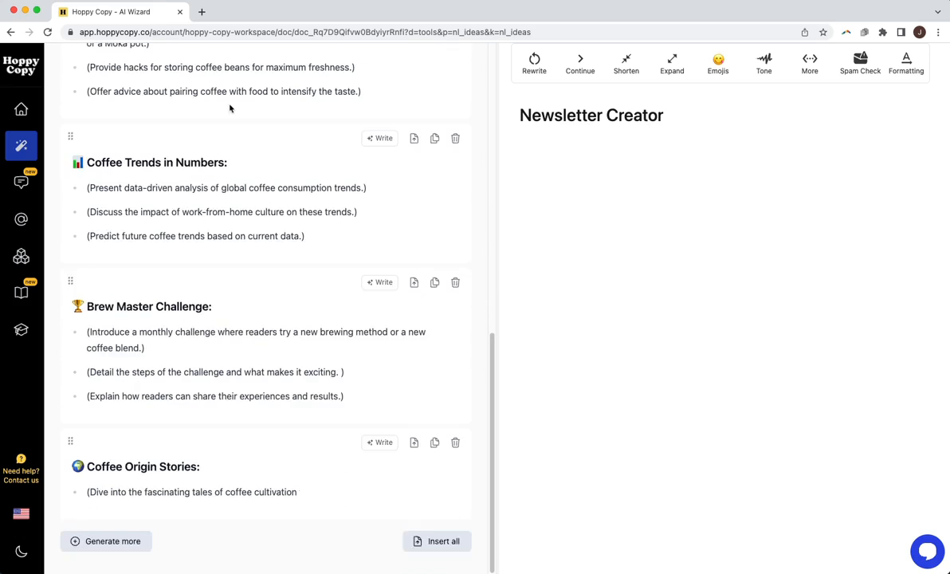
{"action": "scroll", "scroll_direction": "down", "scroll_amount": 3}
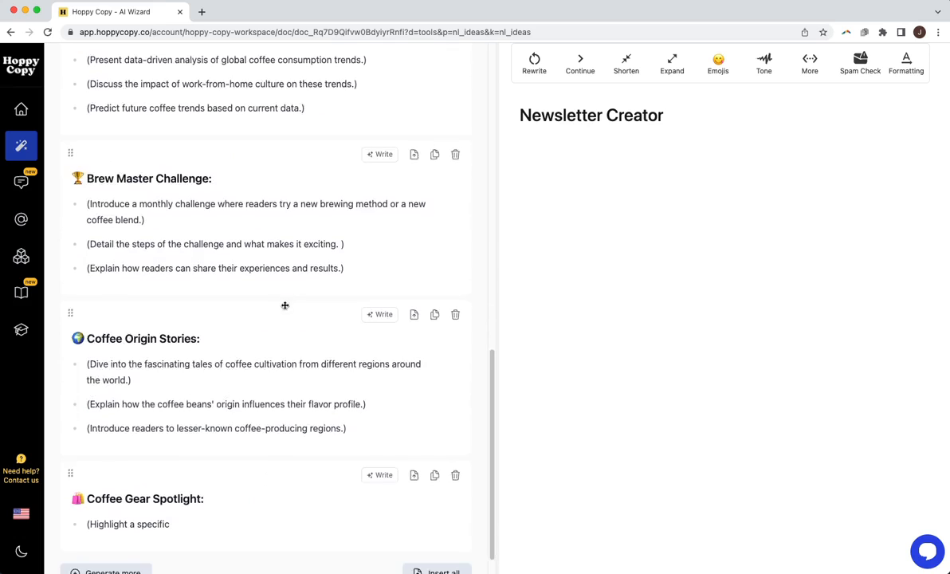
{"action": "scroll", "scroll_direction": "down", "scroll_amount": 3}
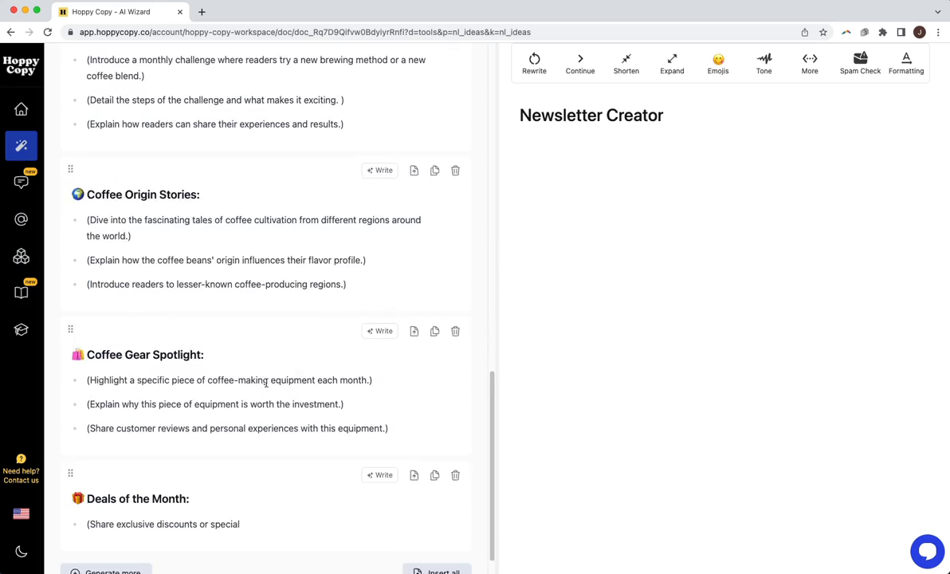
{"action": "scroll", "scroll_direction": "down", "scroll_amount": 3}
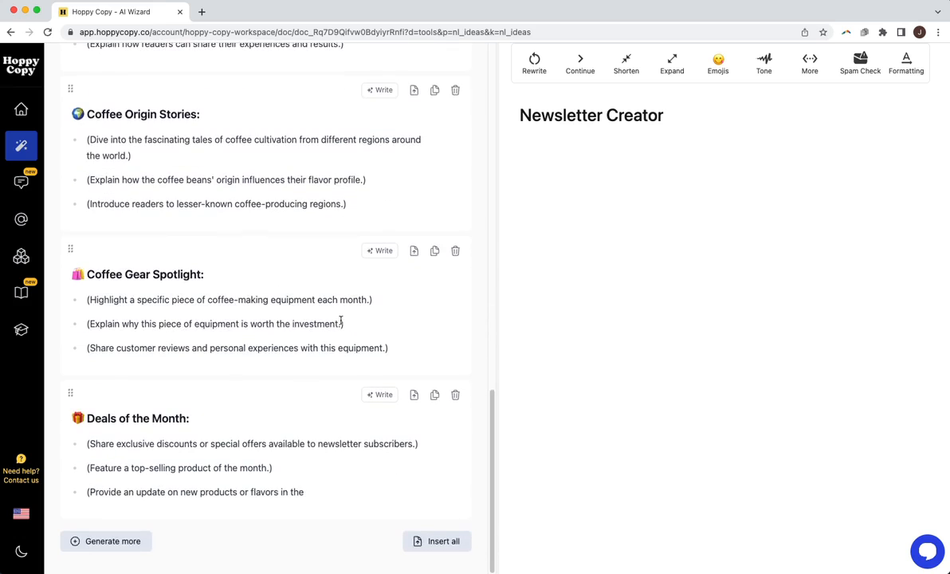
{"action": "scroll", "scroll_direction": "up", "scroll_amount": 3}
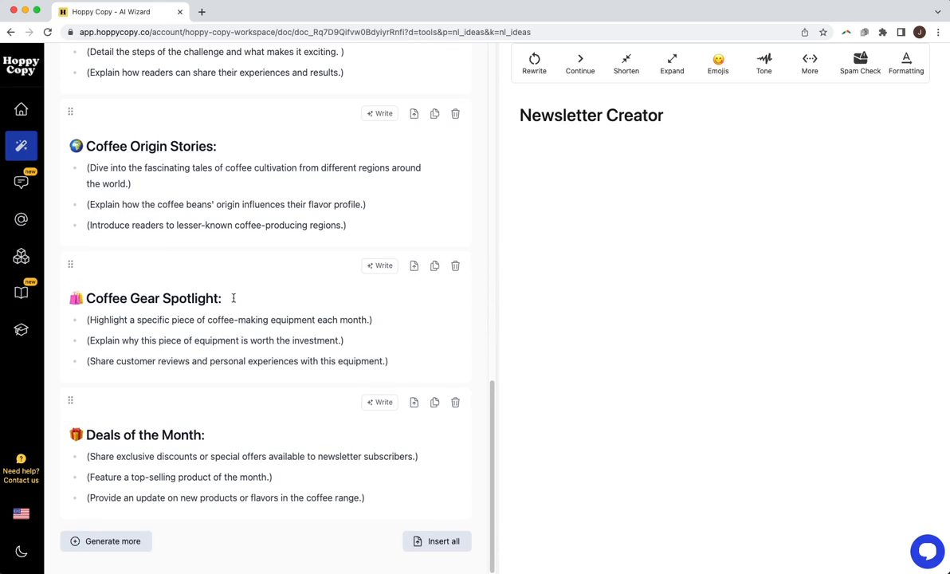
{"action": "scroll", "scroll_direction": "up", "scroll_amount": 3}
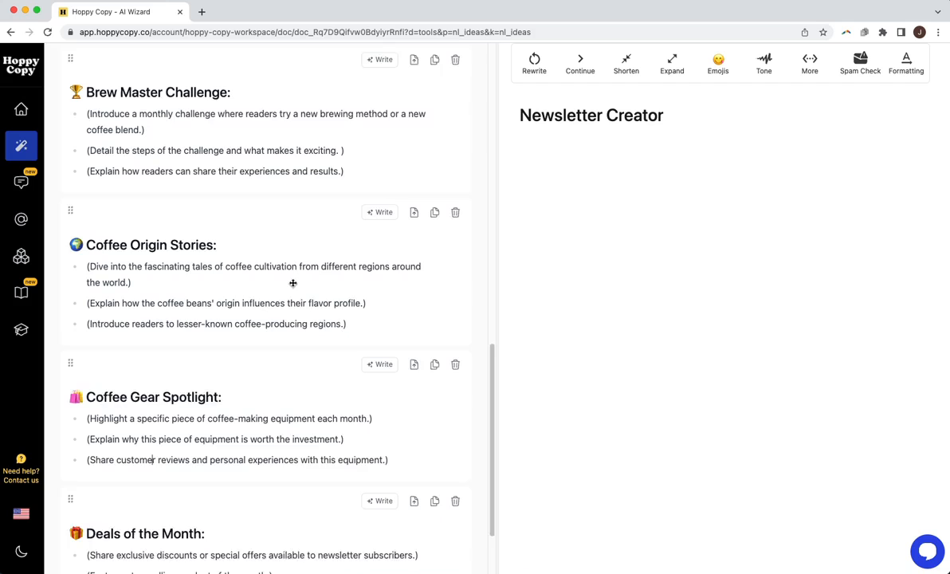
{"action": "scroll", "scroll_direction": "down", "scroll_amount": 3}
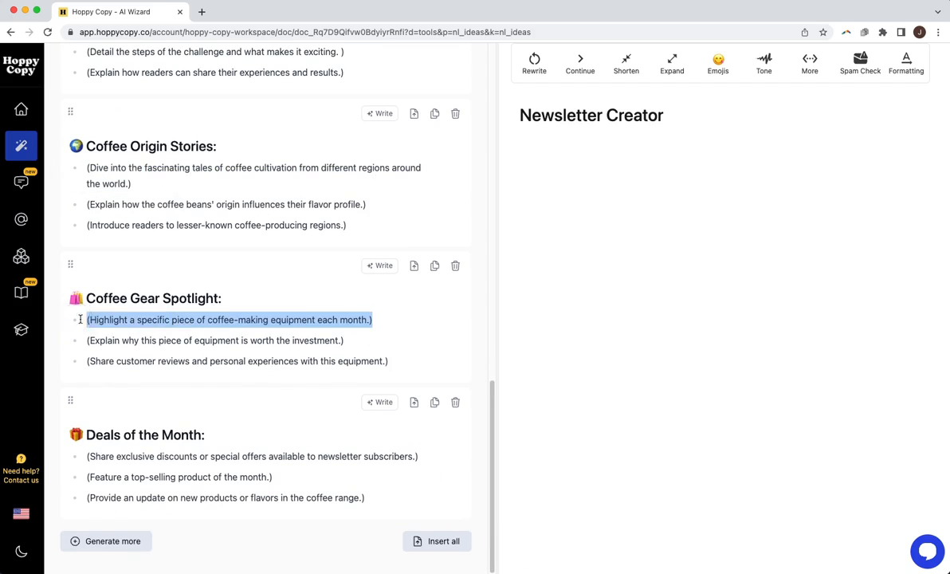
Restore the Coffee Gear Spotlight bullet edited to 'The greatest coffee mug', then start writing all sections
{"action": "type", "text": "The greate"}
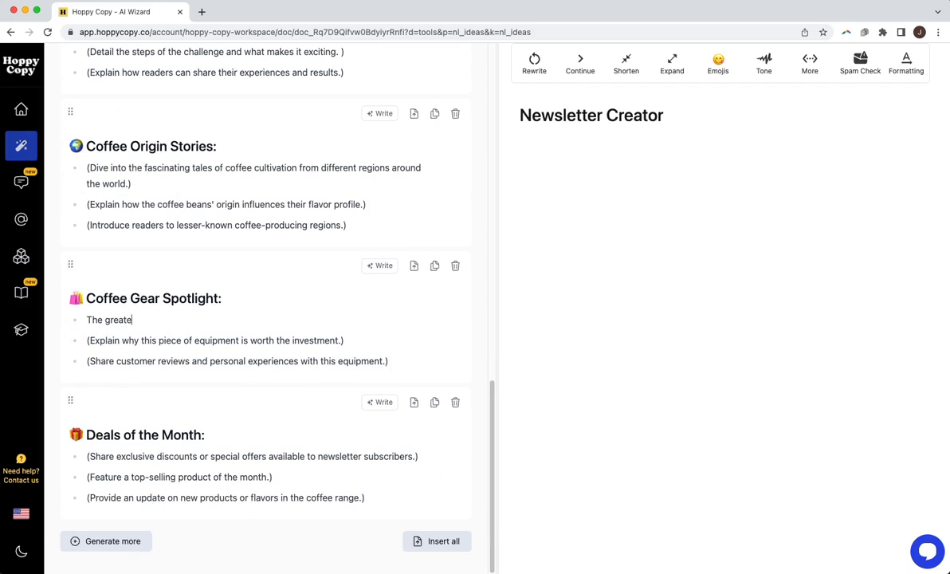
{"action": "type", "text": "st coffee mug"}
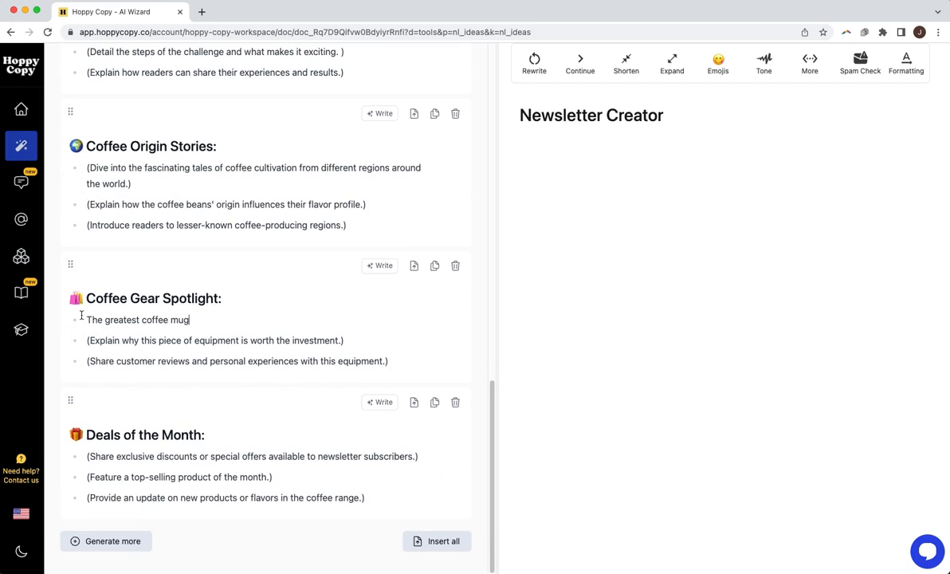
{"action": "triple_click", "coordinate": [138, 320]}
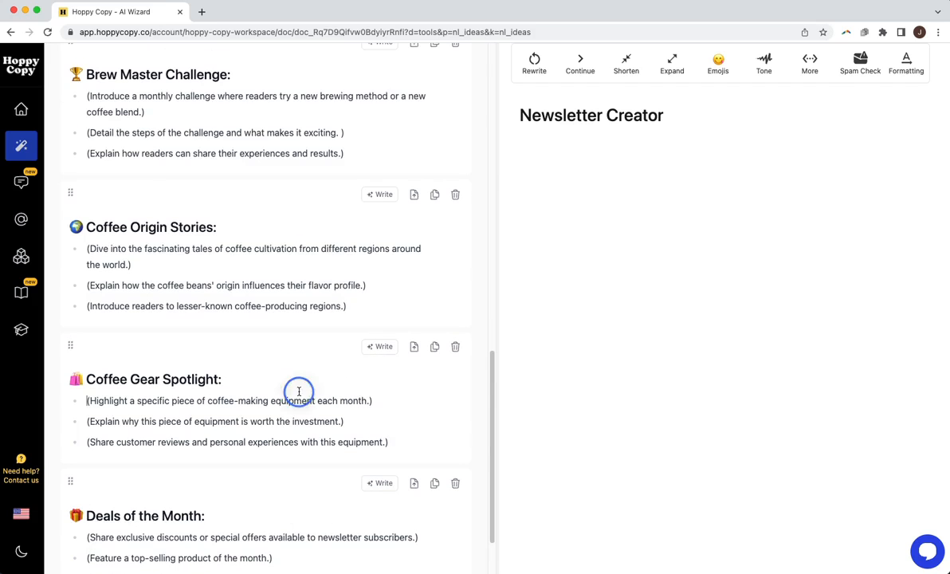
{"action": "scroll", "scroll_direction": "up", "scroll_amount": 3}
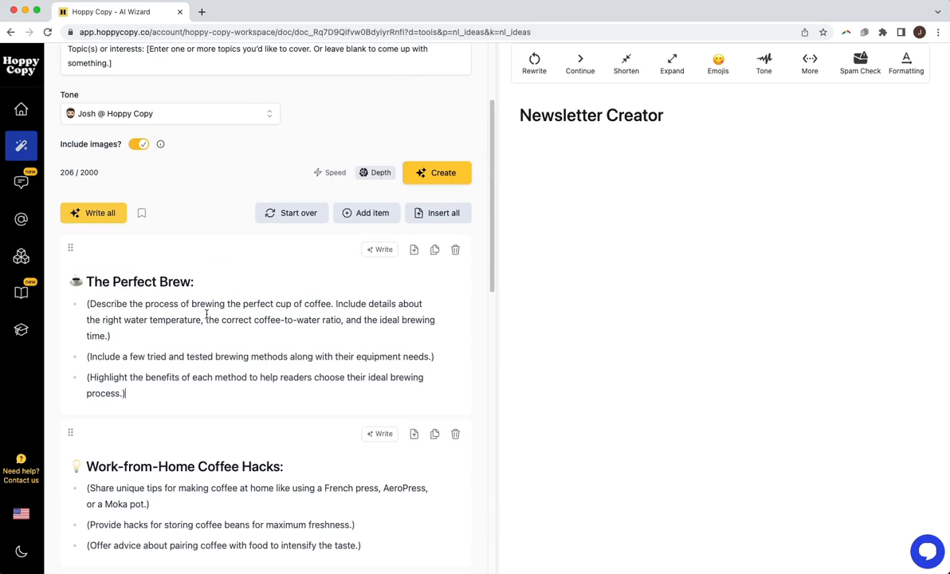
{"action": "left_click", "coordinate": [100, 212]}
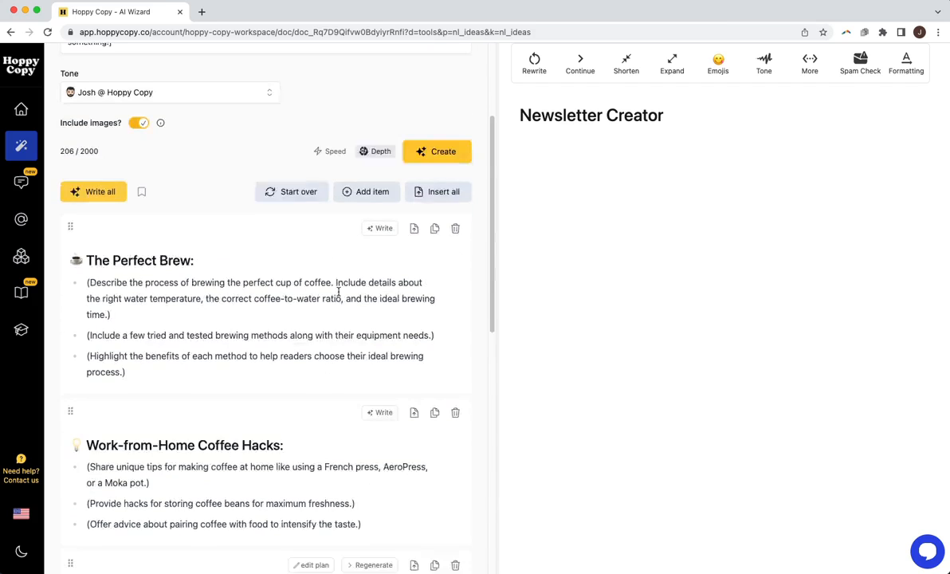
Review the fully written sections with images, starting with 'The Art of the Perfect Brew: Unlocked'
{"action": "scroll", "scroll_direction": "up", "scroll_amount": 3}
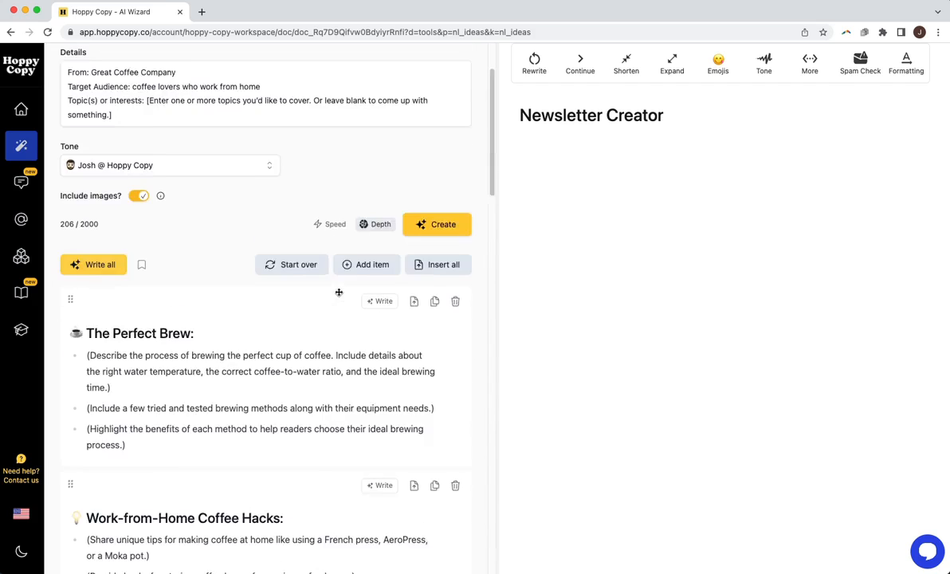
{"action": "scroll", "scroll_direction": "down", "scroll_amount": 3}
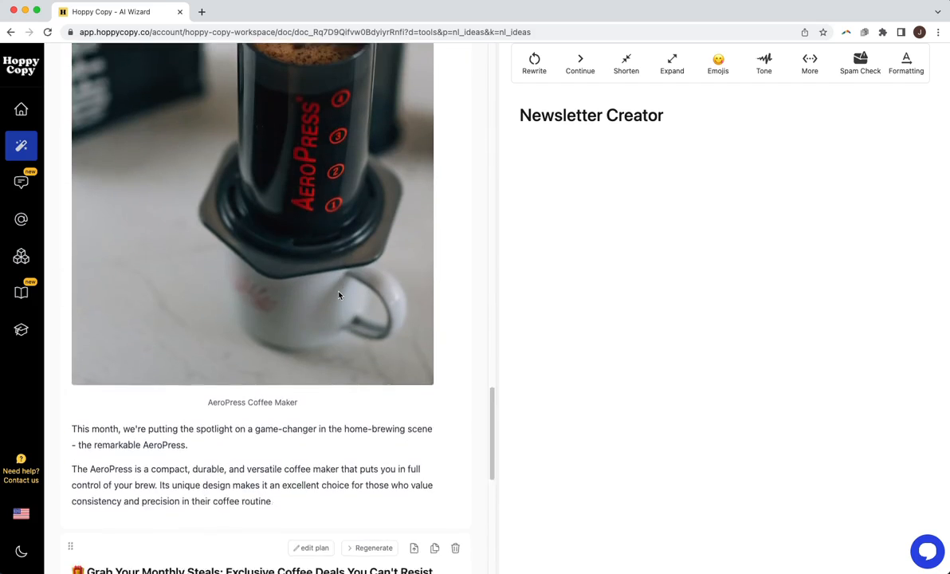
{"action": "scroll", "scroll_direction": "down", "scroll_amount": 3}
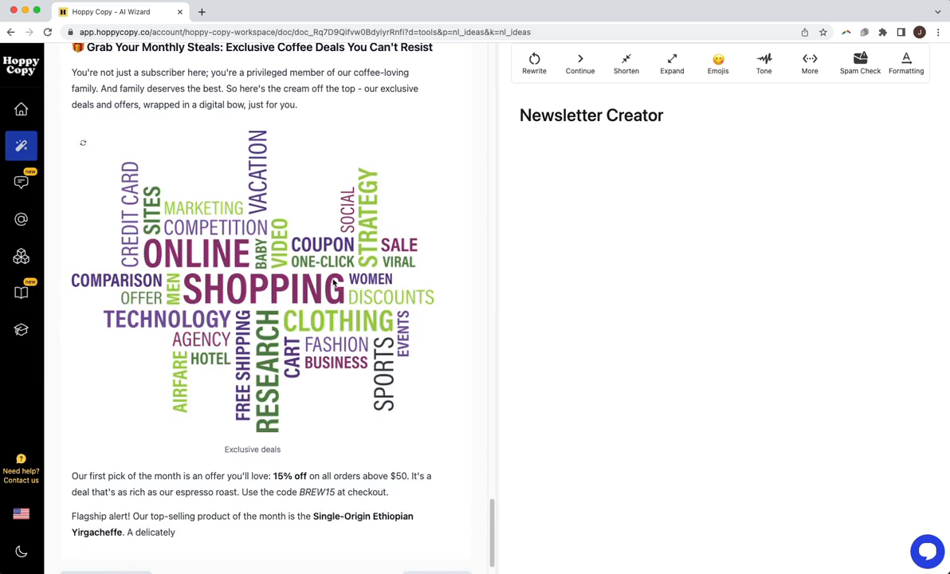
{"action": "scroll", "scroll_direction": "down", "scroll_amount": 3}
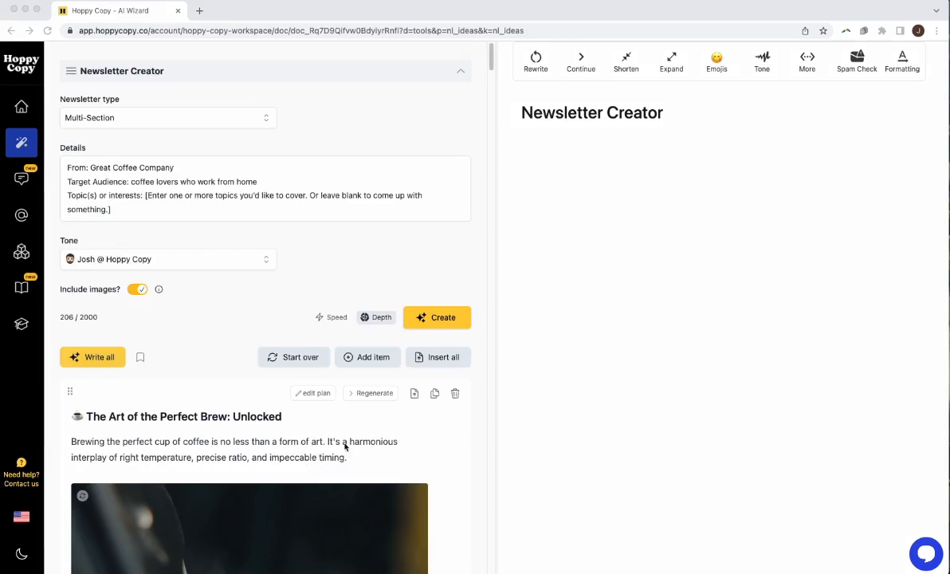
{"action": "scroll", "scroll_direction": "down", "scroll_amount": 3}
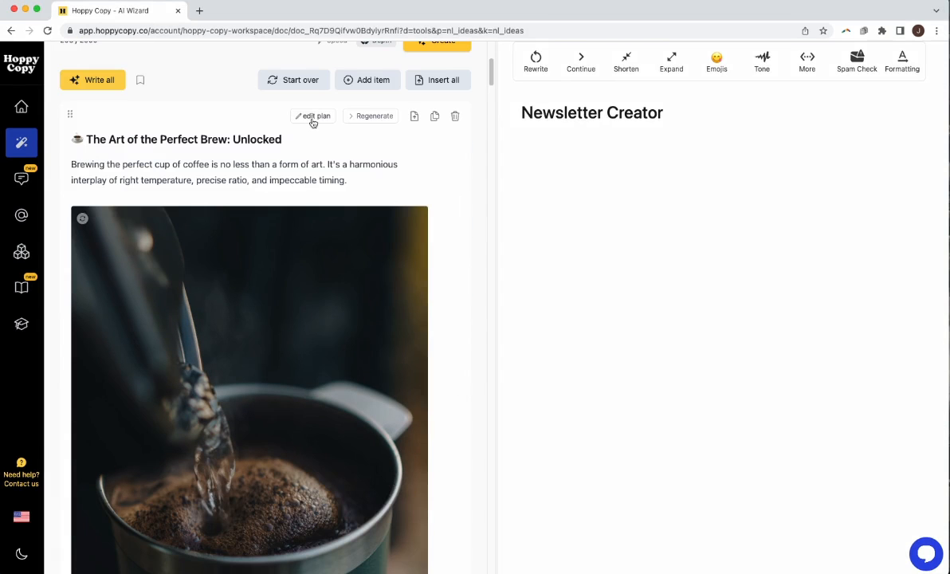
Rewrite the opening section from its plan as 'Conquer the Art of Brewing'
{"action": "left_click", "coordinate": [316, 115]}
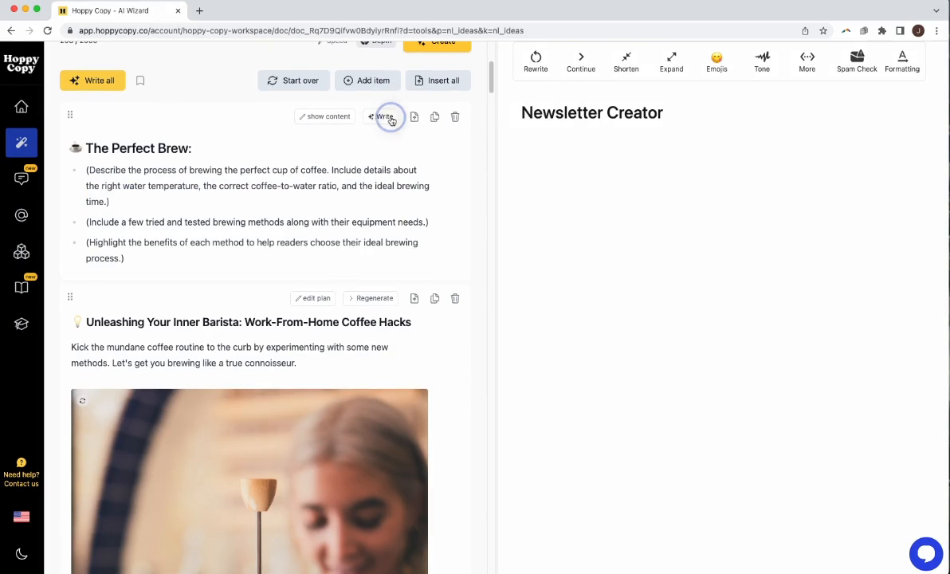
{"action": "left_click", "coordinate": [383, 116]}
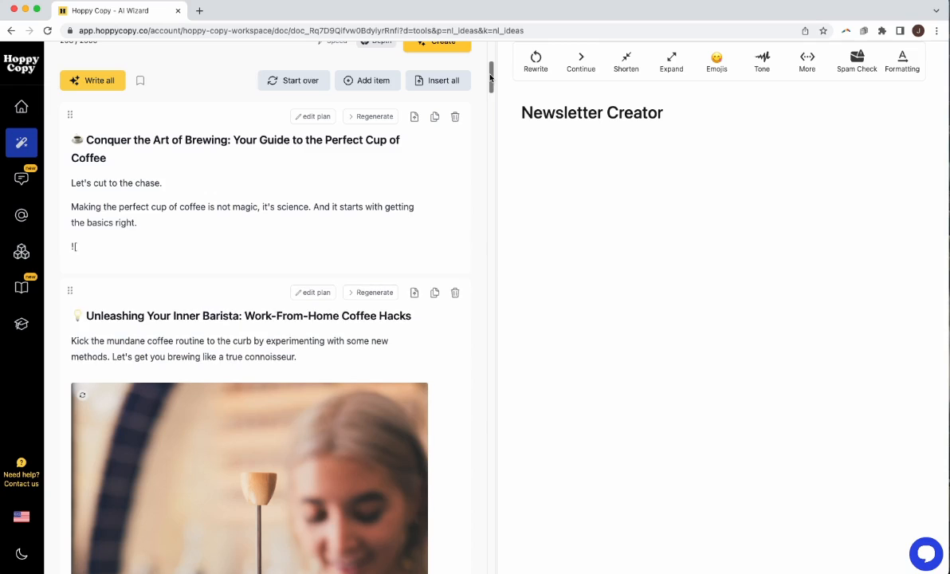
{"action": "scroll", "scroll_direction": "down", "scroll_amount": 3}
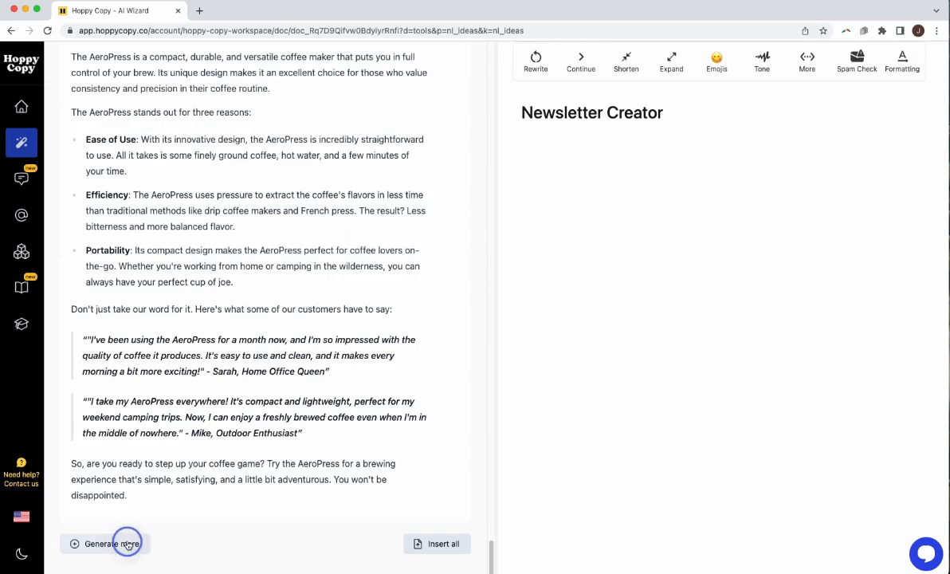
Add a new 'Decoding Coffee Jargon' section to the end of the newsletter
{"action": "left_click", "coordinate": [104, 544]}
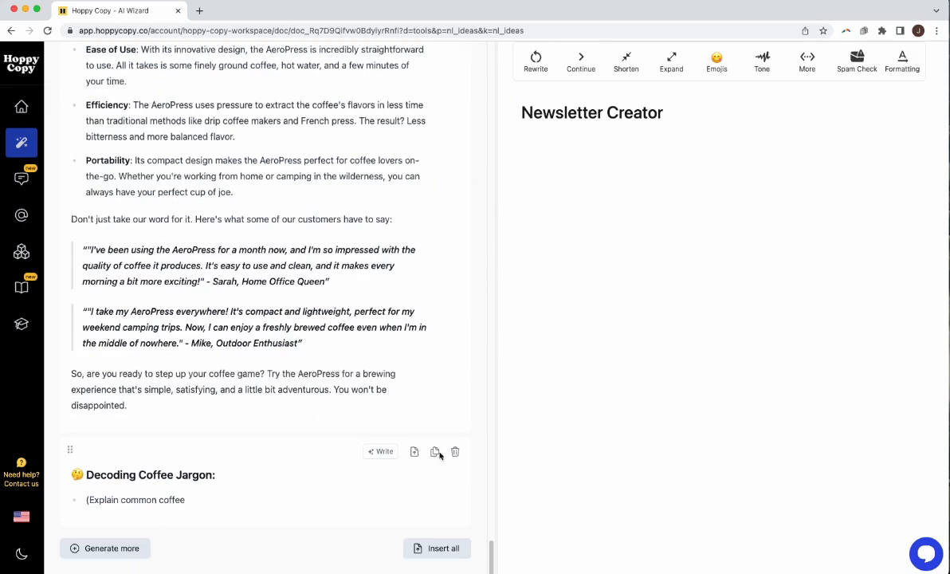
{"action": "scroll", "scroll_direction": "up", "scroll_amount": 3}
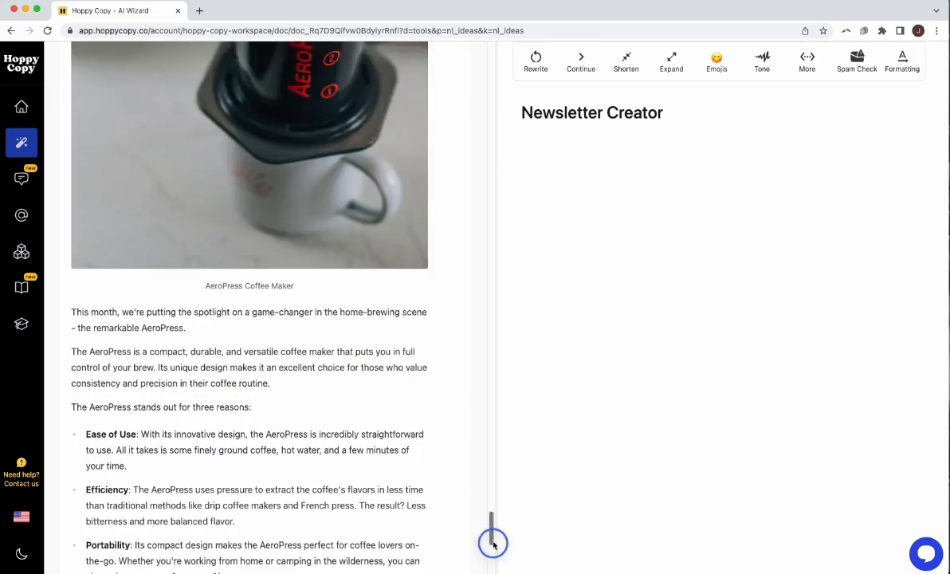
{"action": "scroll", "scroll_direction": "up", "scroll_amount": 3}
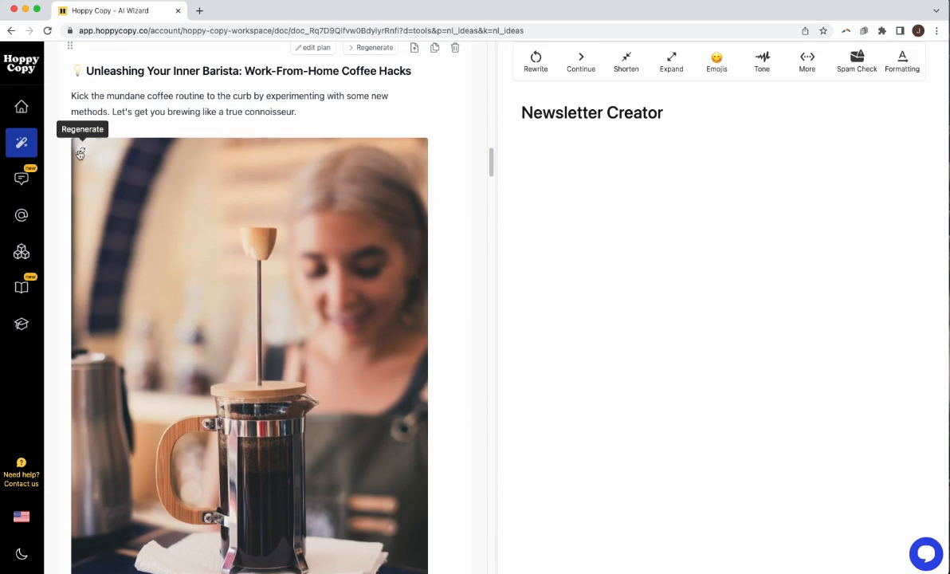
Regenerate the Work-From-Home Coffee Hacks image several times until the orange coffee-cup illustration appears
{"action": "left_click", "coordinate": [79, 155]}
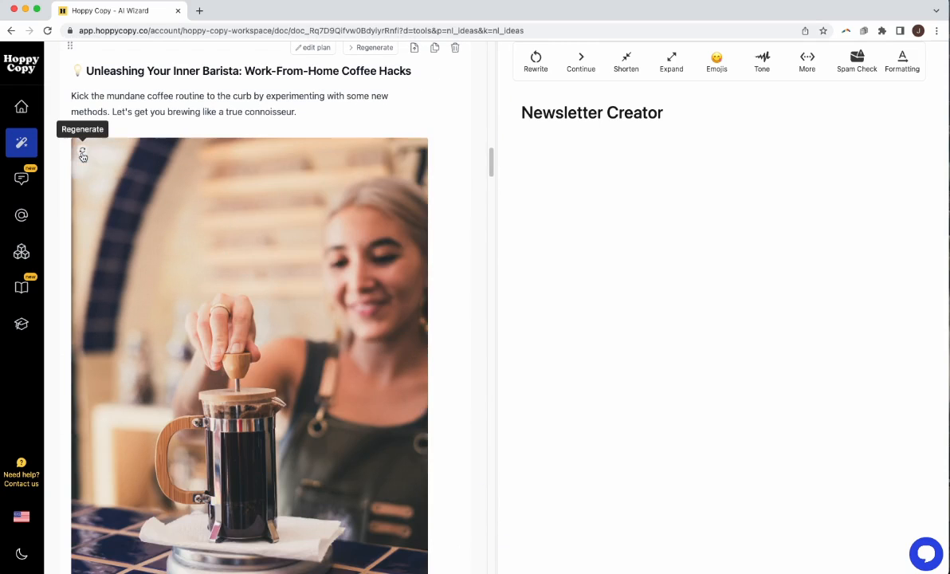
{"action": "left_click", "coordinate": [83, 152]}
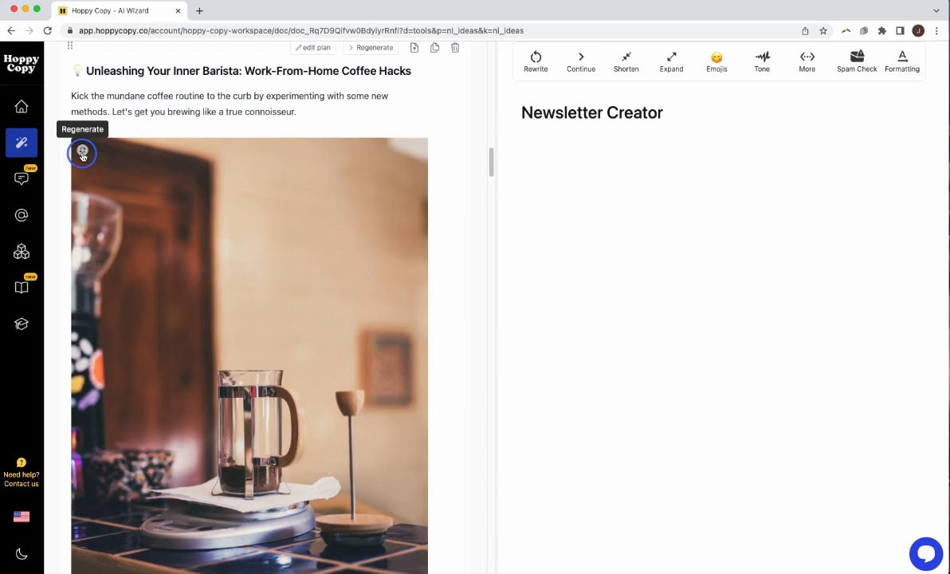
{"action": "scroll", "scroll_direction": "down", "scroll_amount": 3}
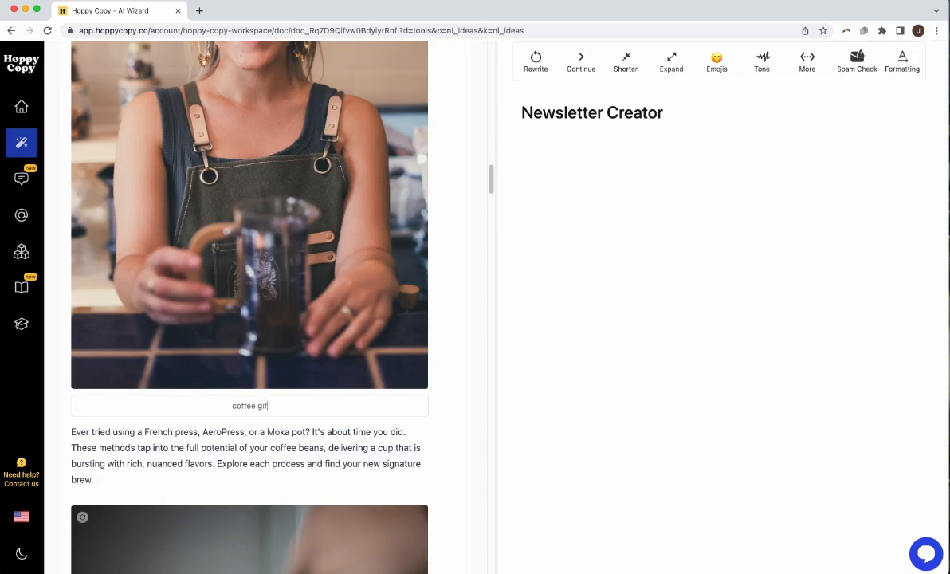
{"action": "scroll", "scroll_direction": "down", "scroll_amount": 3}
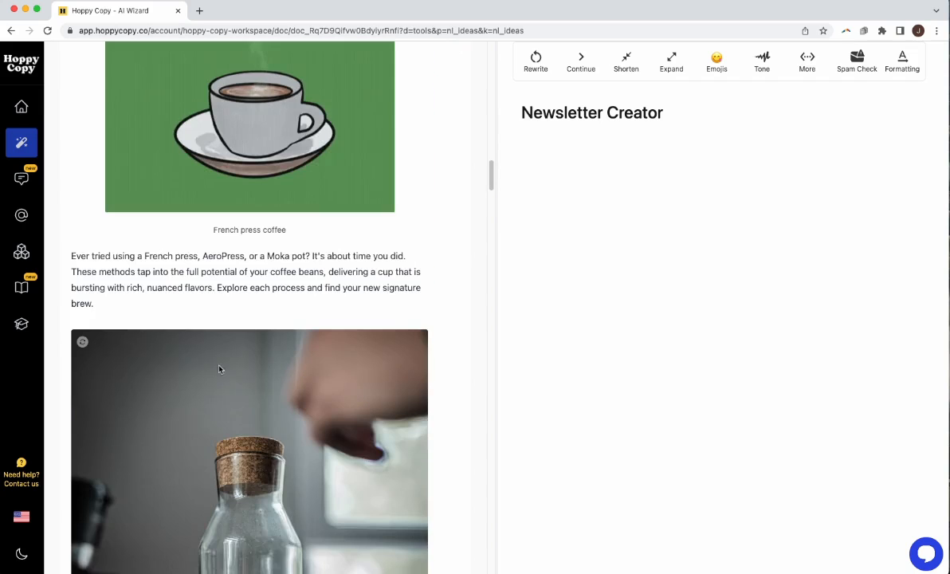
{"action": "scroll", "scroll_direction": "up", "scroll_amount": 3}
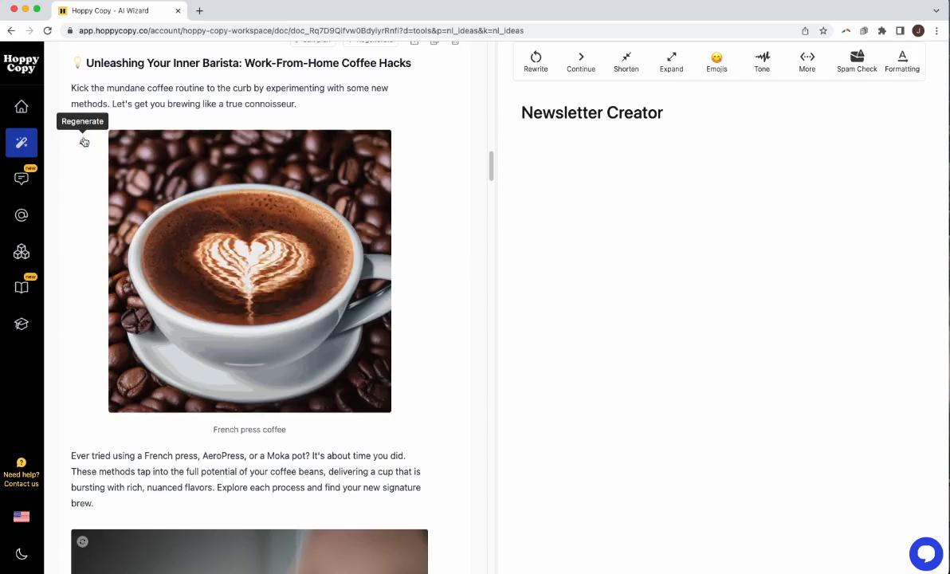
{"action": "left_click", "coordinate": [82, 142]}
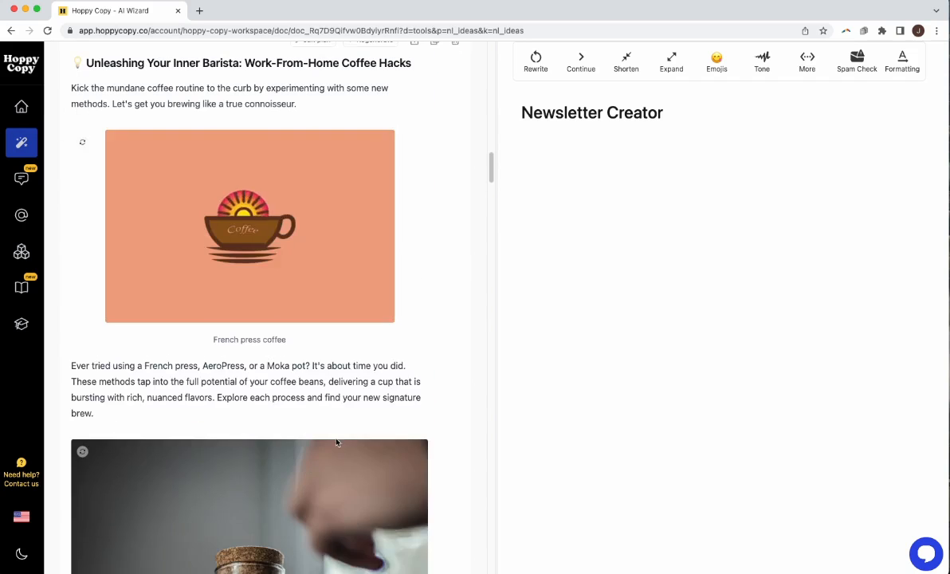
{"action": "scroll", "scroll_direction": "down", "scroll_amount": 3}
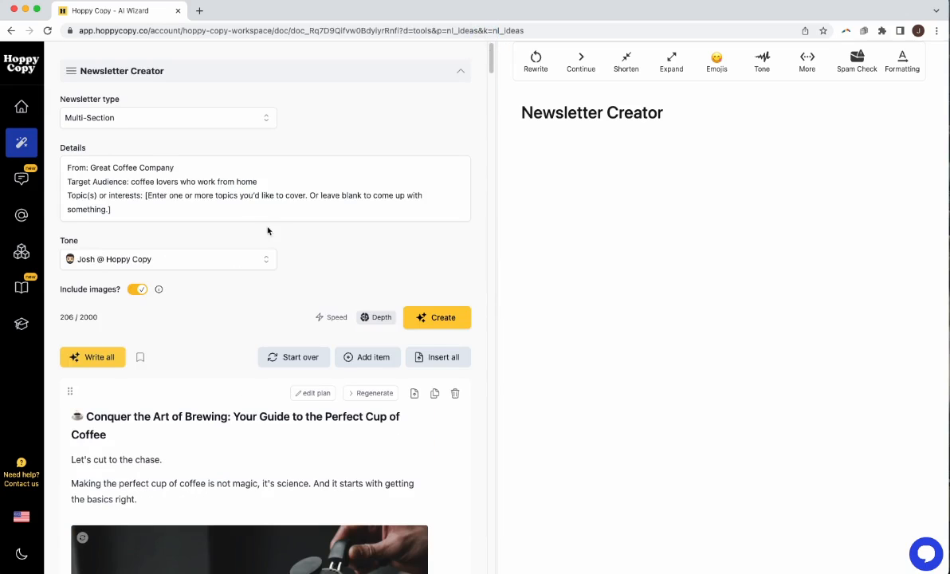
Insert 'Conquer the Art of Brewing' with its pour-over image into the document
{"action": "scroll", "scroll_direction": "down", "scroll_amount": 3}
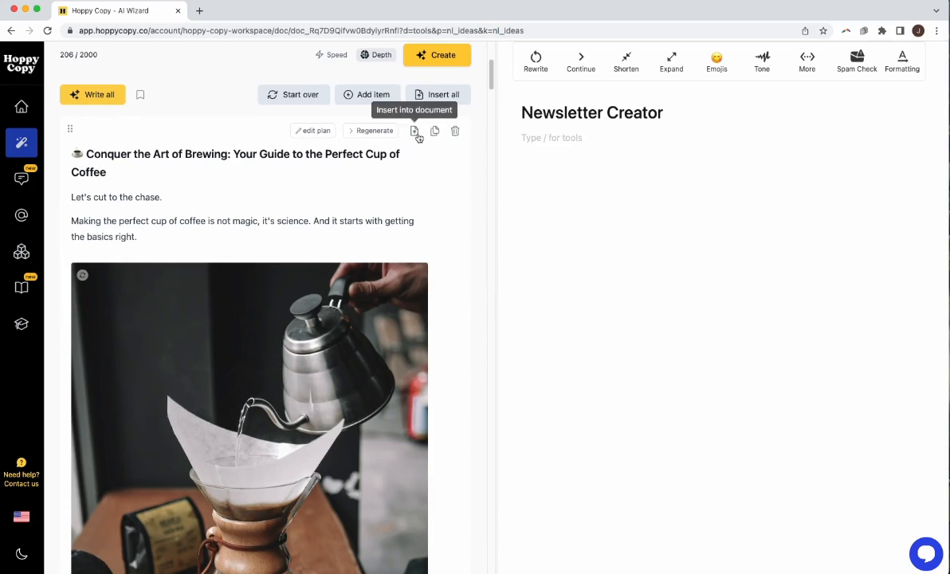
{"action": "left_click", "coordinate": [414, 131]}
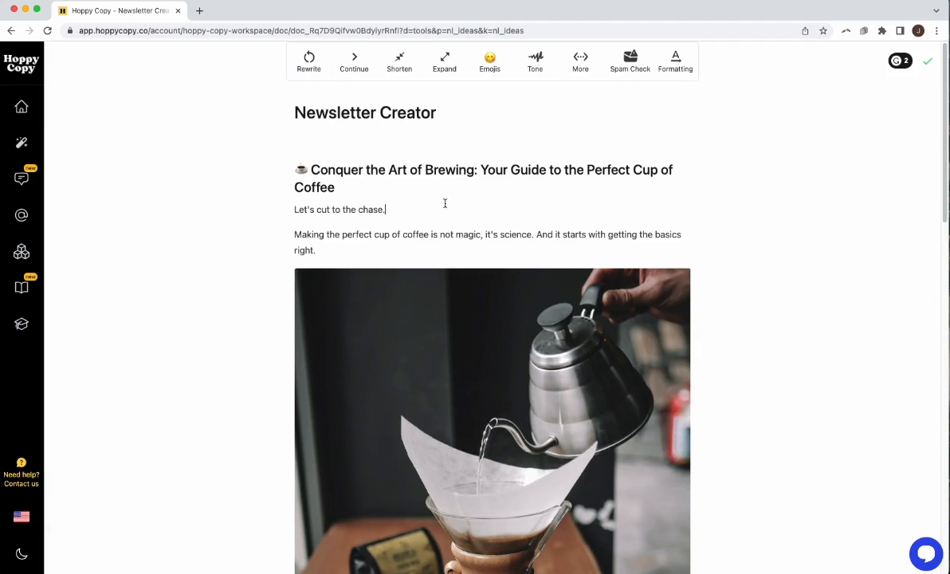
{"action": "triple_click", "coordinate": [487, 234]}
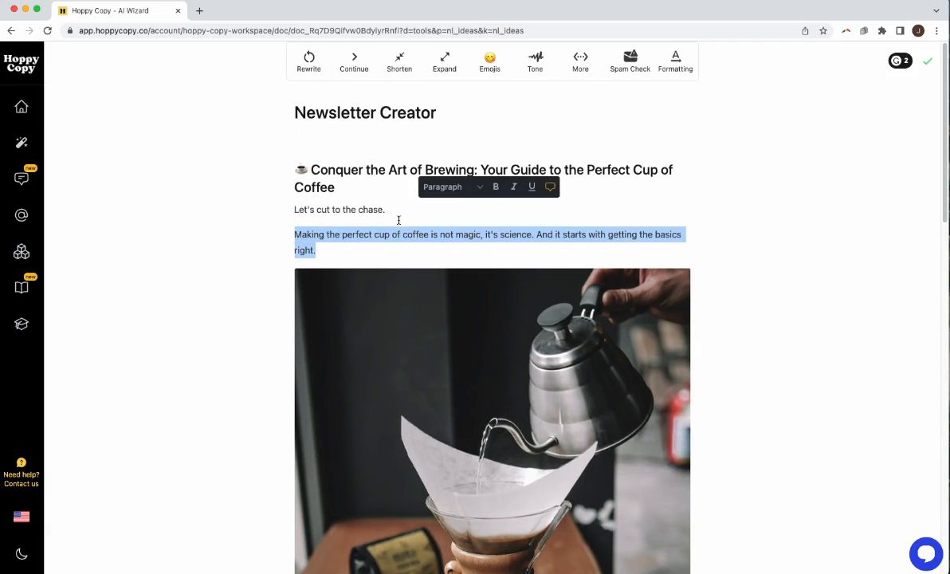
{"action": "left_click", "coordinate": [483, 212]}
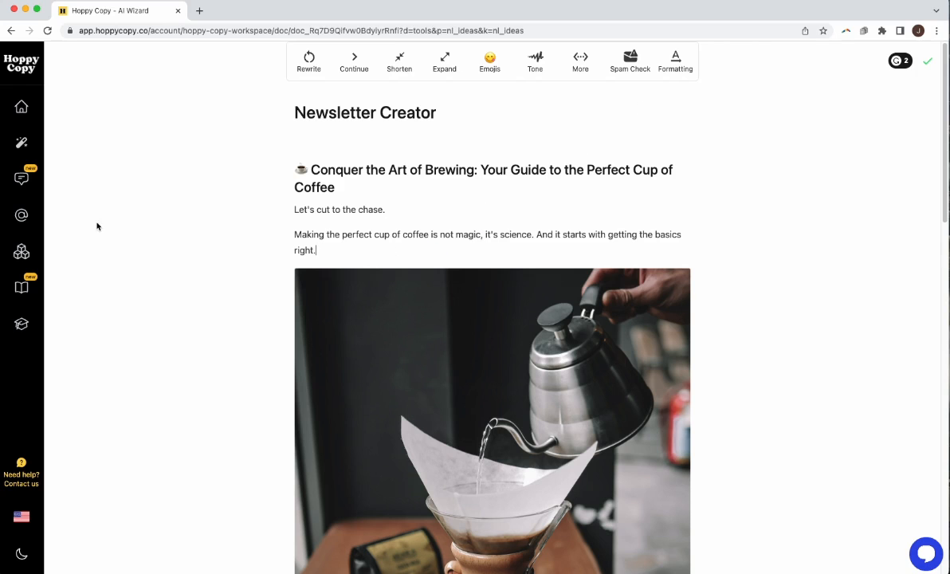
{"action": "mouse_move", "coordinate": [22, 143]}
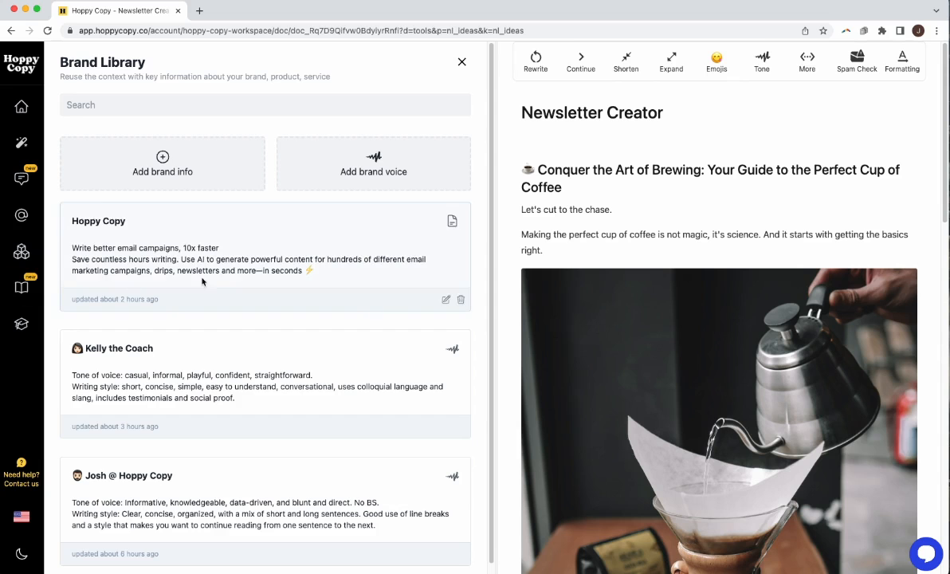
{"action": "left_click", "coordinate": [462, 61]}
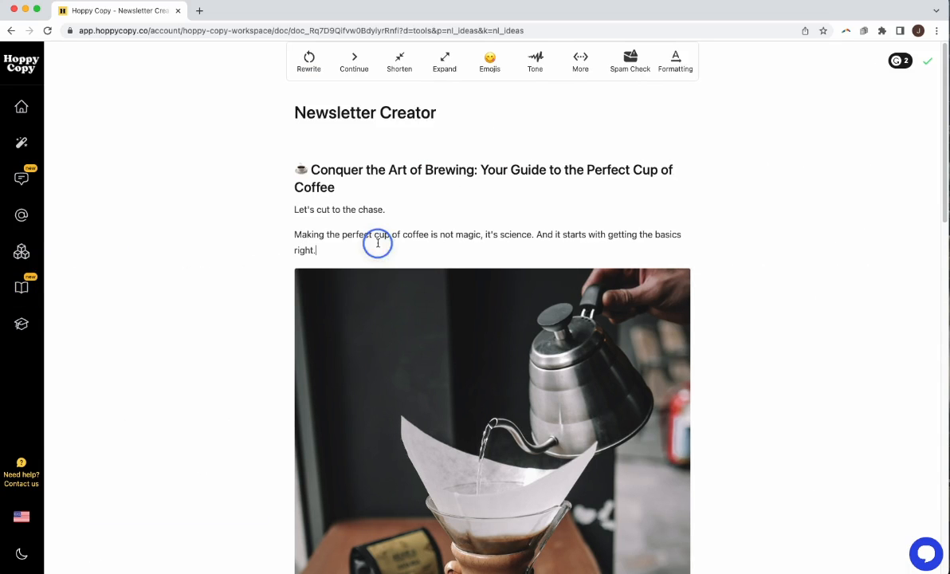
{"action": "left_click", "coordinate": [377, 243]}
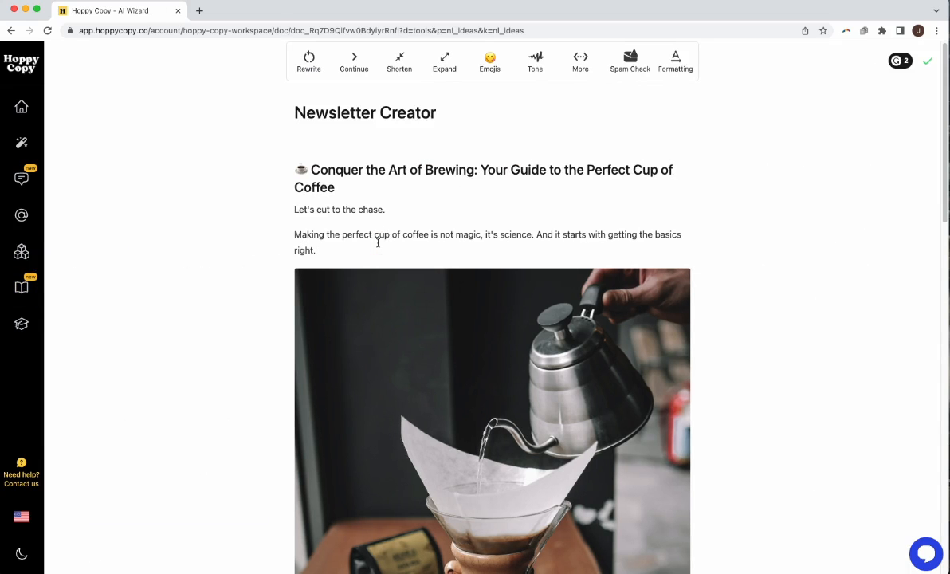